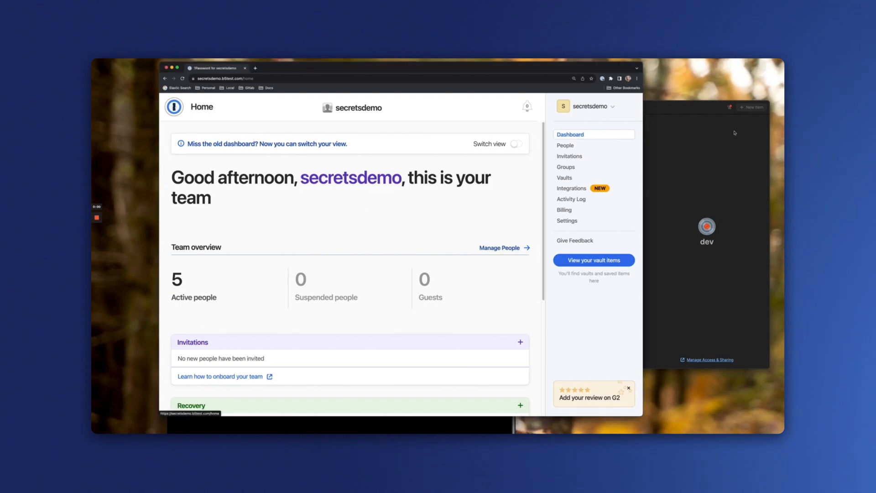
pyautogui.moveTo(572, 189)
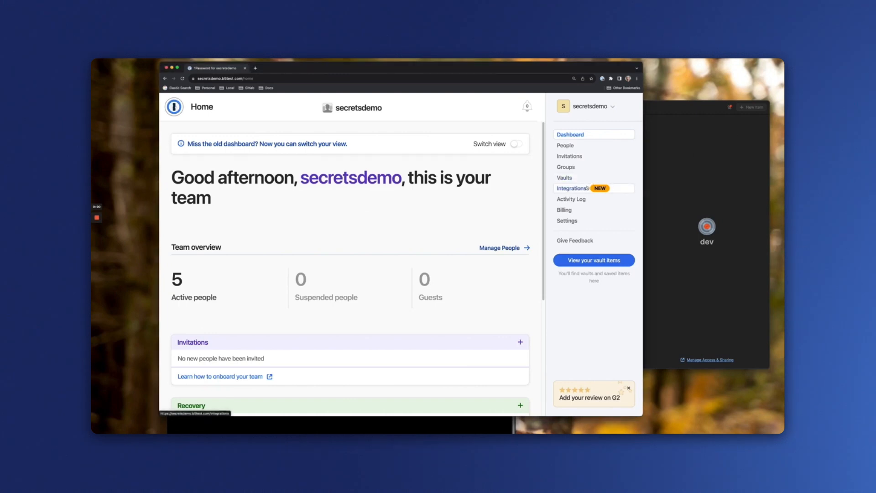
# - Choose Other under Infrastructure Secrets Management in the Integrations directory
pyautogui.click(571, 187)
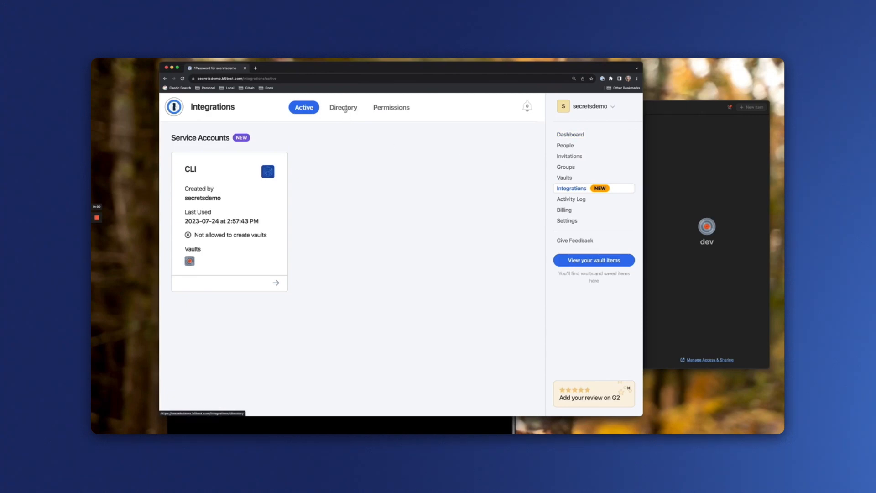
pyautogui.click(344, 107)
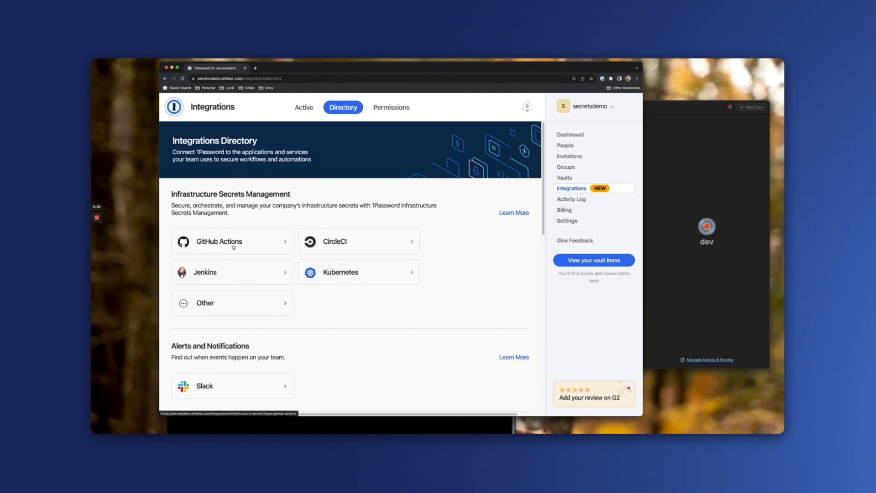
pyautogui.moveTo(144, 299)
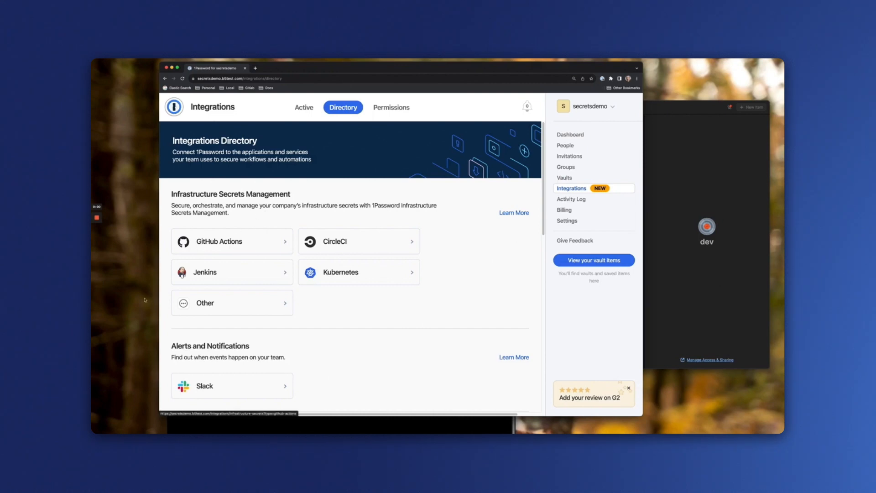
pyautogui.click(232, 241)
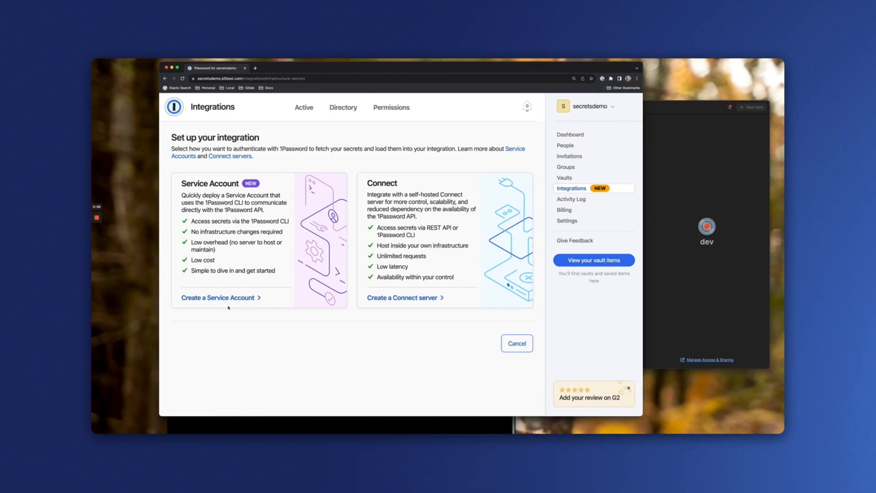
pyautogui.moveTo(218, 297)
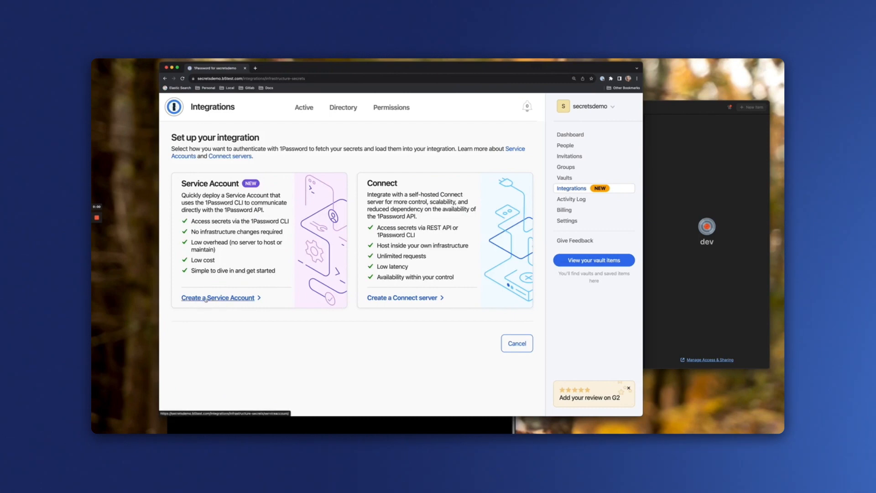
# - Create a service account named 'CLI' and continue to vault access
pyautogui.click(218, 297)
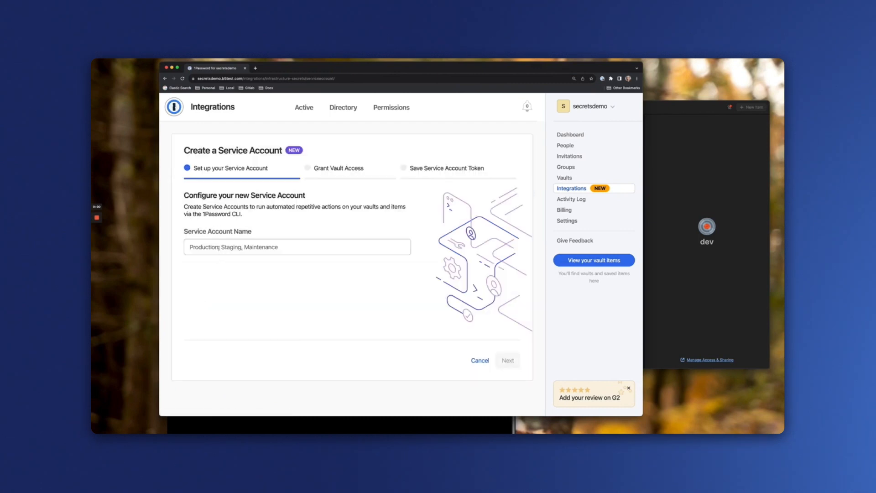
pyautogui.click(297, 247)
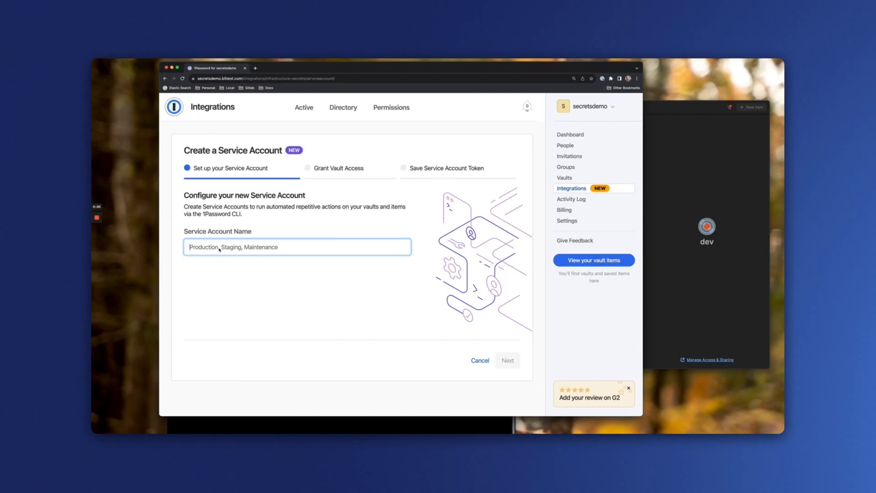
pyautogui.write('CLI')
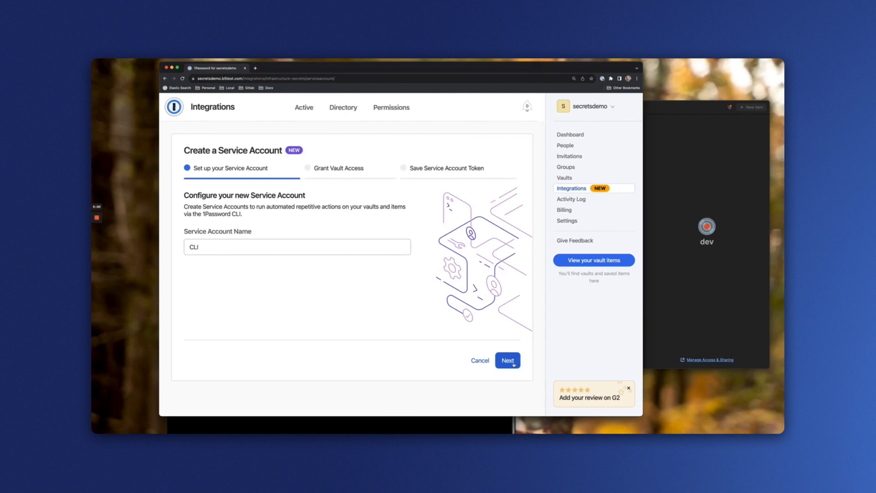
pyautogui.click(506, 361)
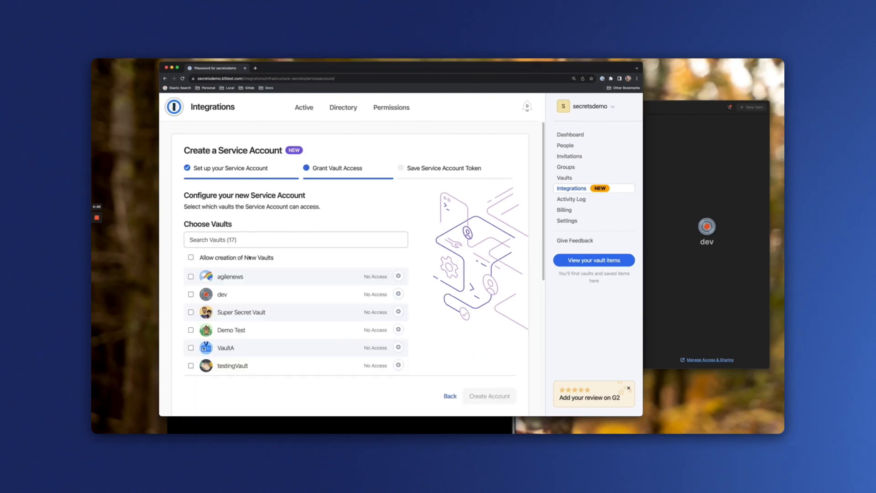
# - Grant the CLI account access to the dev vault, create it, and dismiss the confirmation
pyautogui.click(191, 294)
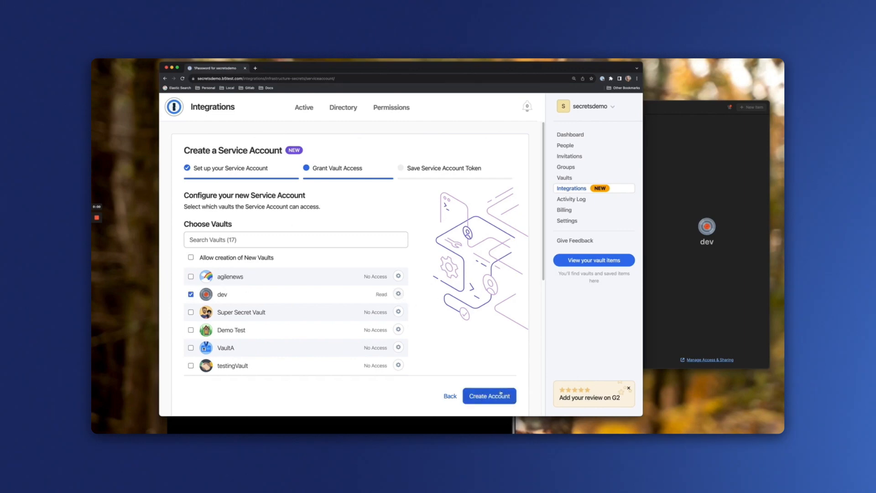
pyautogui.click(489, 396)
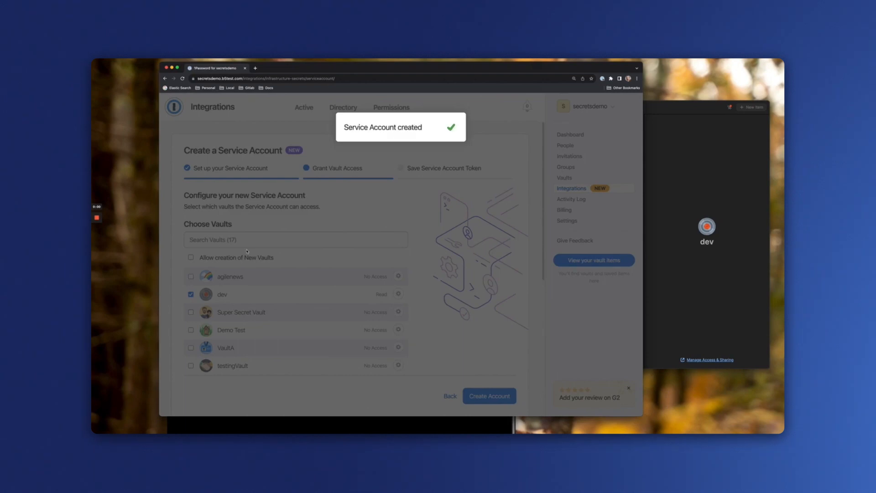
pyautogui.click(488, 396)
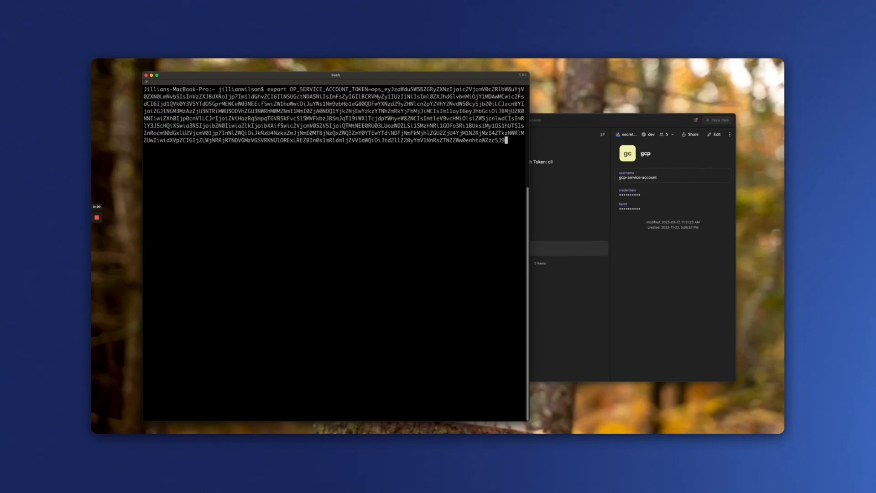
# - Export OP_SERVICE_ACCOUNT_TOKEN in Terminal and start an 'op read' command
pyautogui.press('Return')
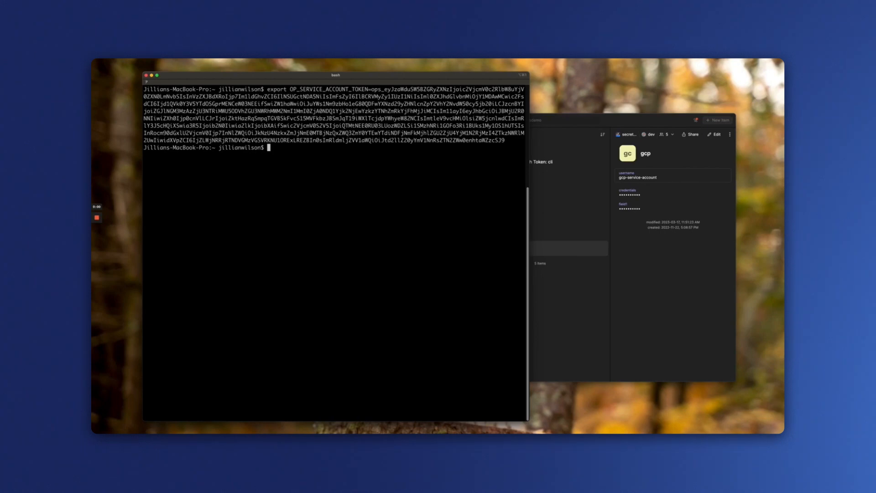
pyautogui.write('op read')
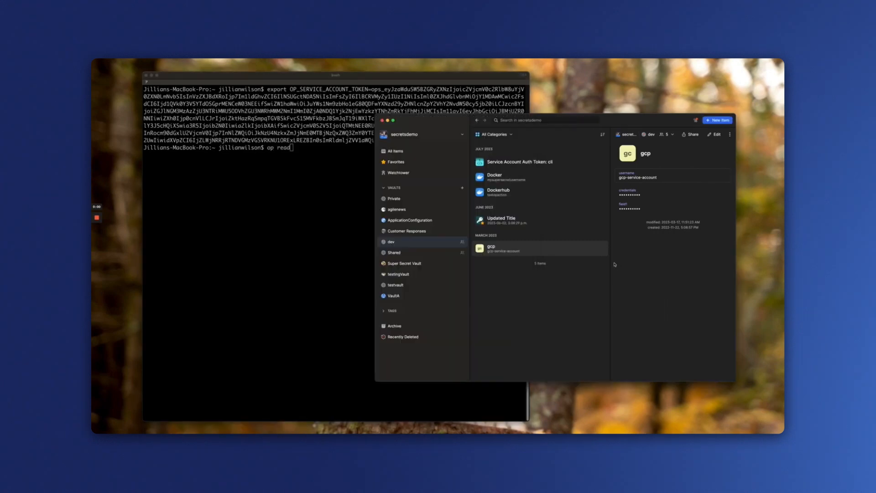
pyautogui.moveTo(578, 193)
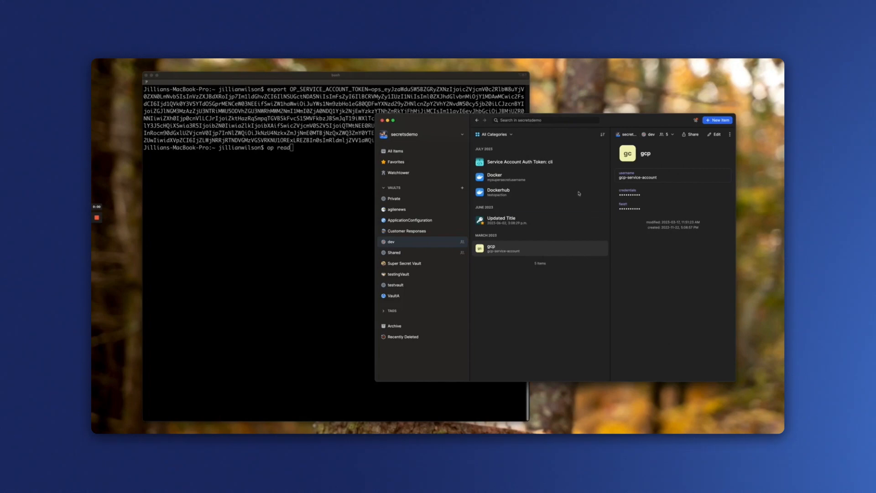
pyautogui.moveTo(515, 176)
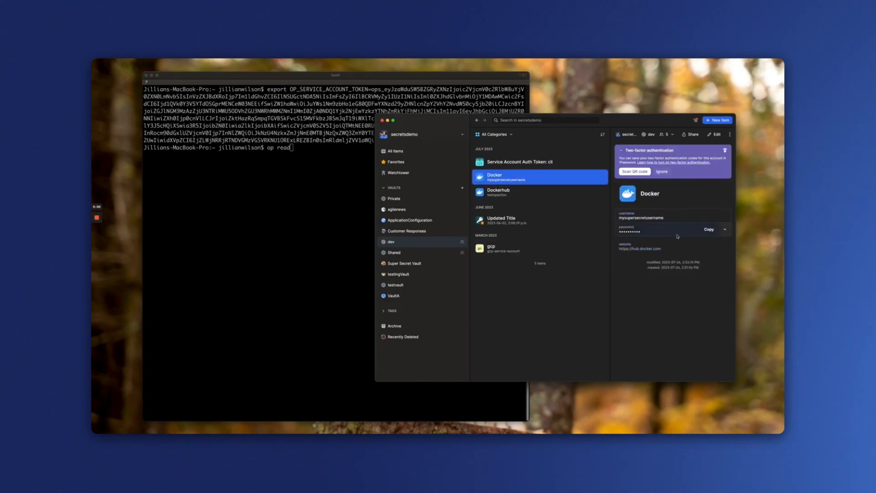
# - Copy the secret reference of the Docker item's password
pyautogui.click(725, 229)
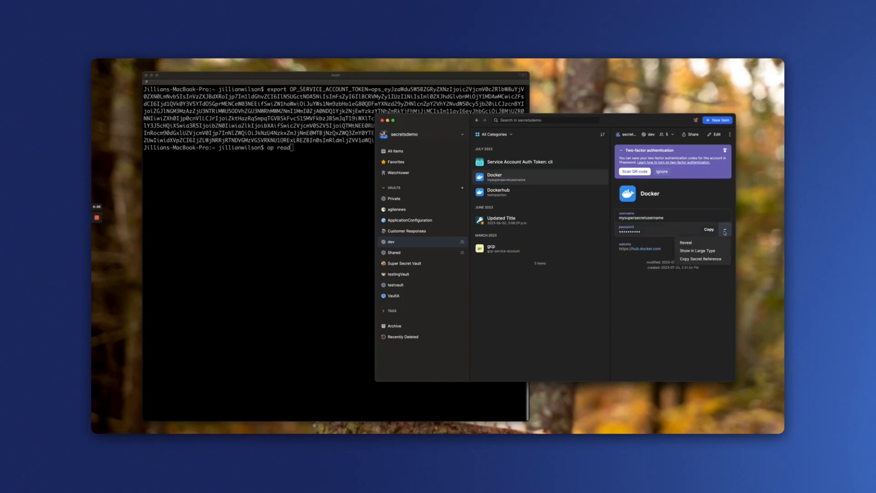
pyautogui.click(699, 259)
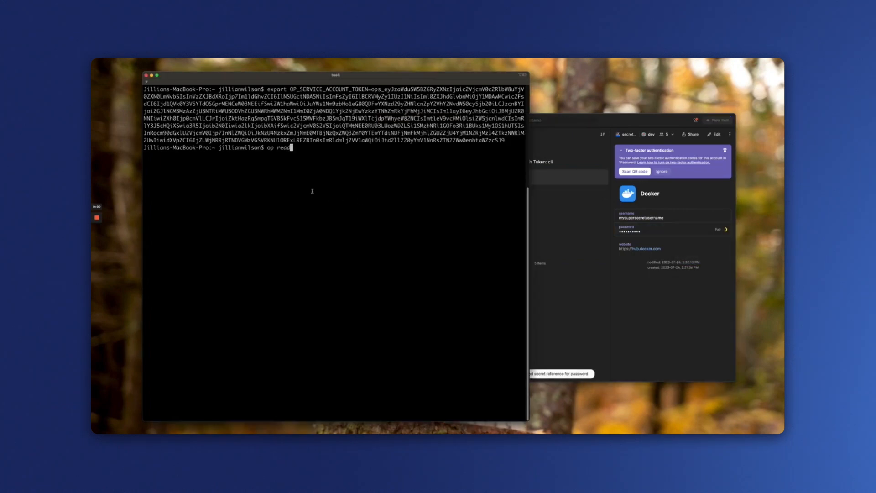
# - Run op read on "op://dev/Docker/password" and clear the terminal
pyautogui.write('"op://dev/Docker/password"')
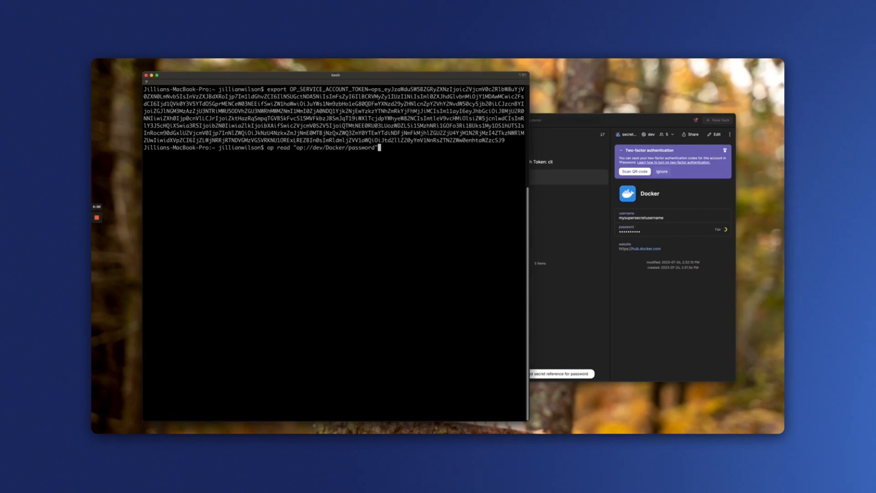
pyautogui.press('Return')
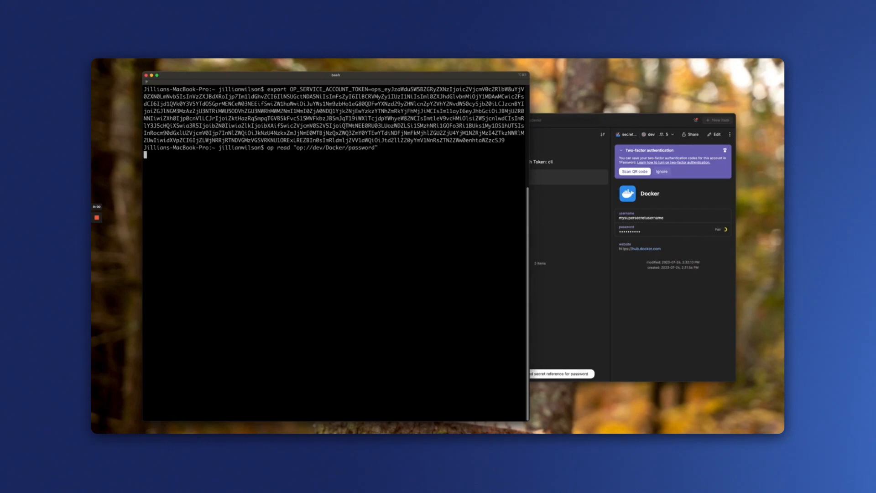
pyautogui.press('Return')
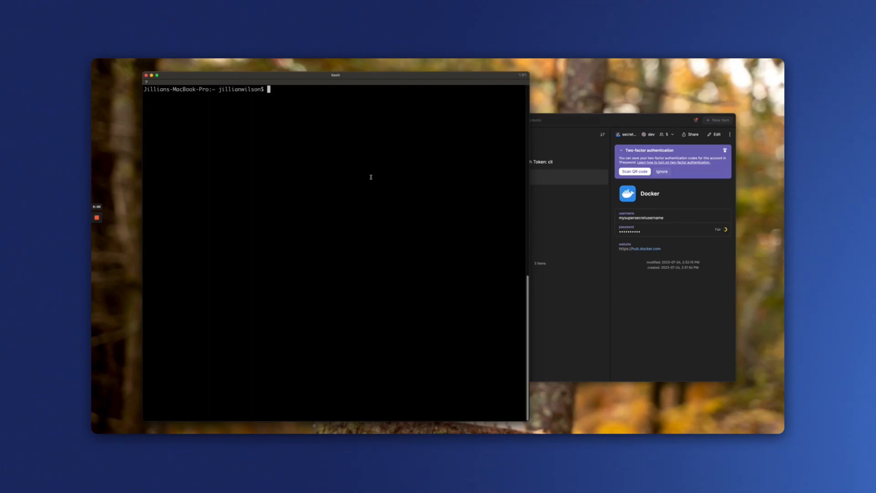
# - Run docker login using op read for the Dockerhub username and password from dev
pyautogui.write('docker login  --password-stdin -u $(op read op://dev/Dockerhub/username) -p $(op read op://dev/Dockerhub/password)')
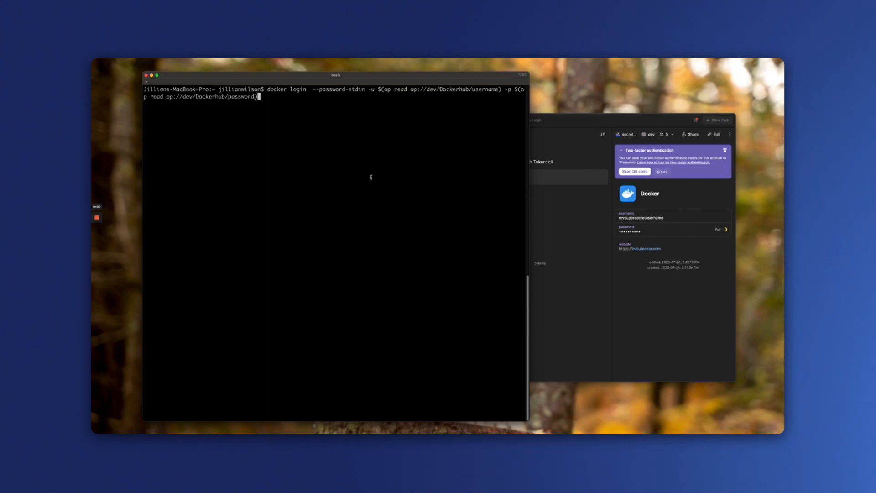
pyautogui.press('Return')
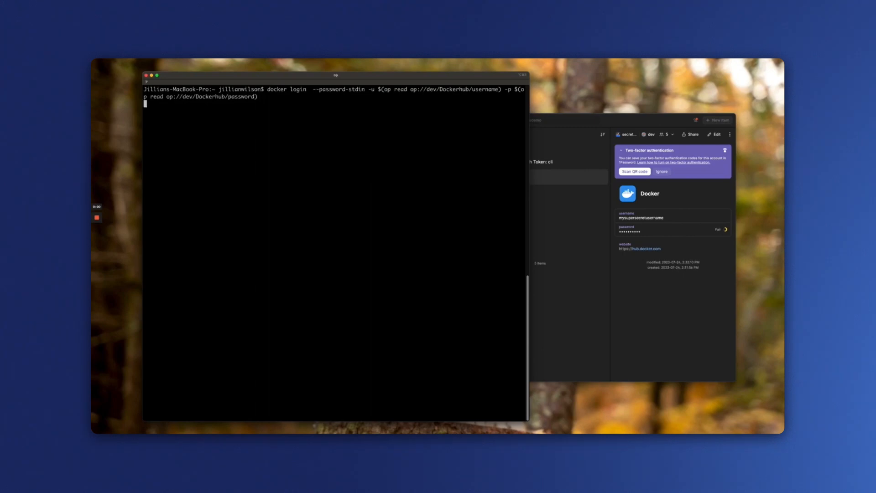
pyautogui.press('Return')
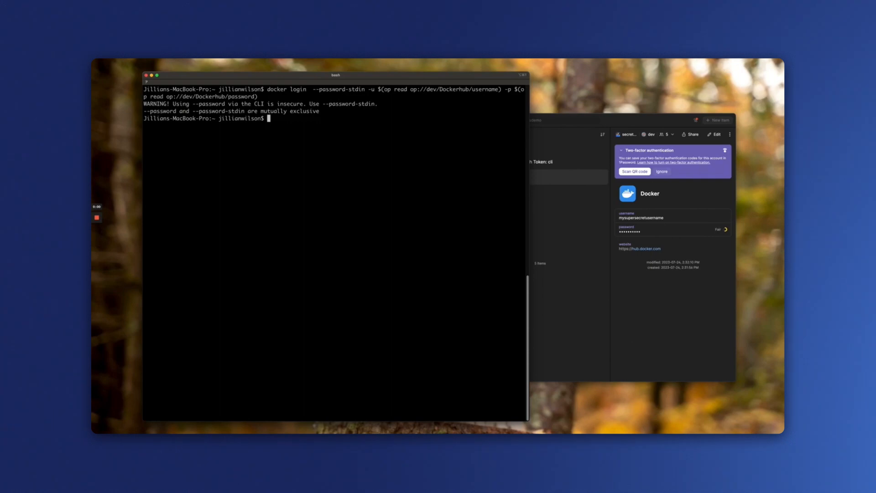